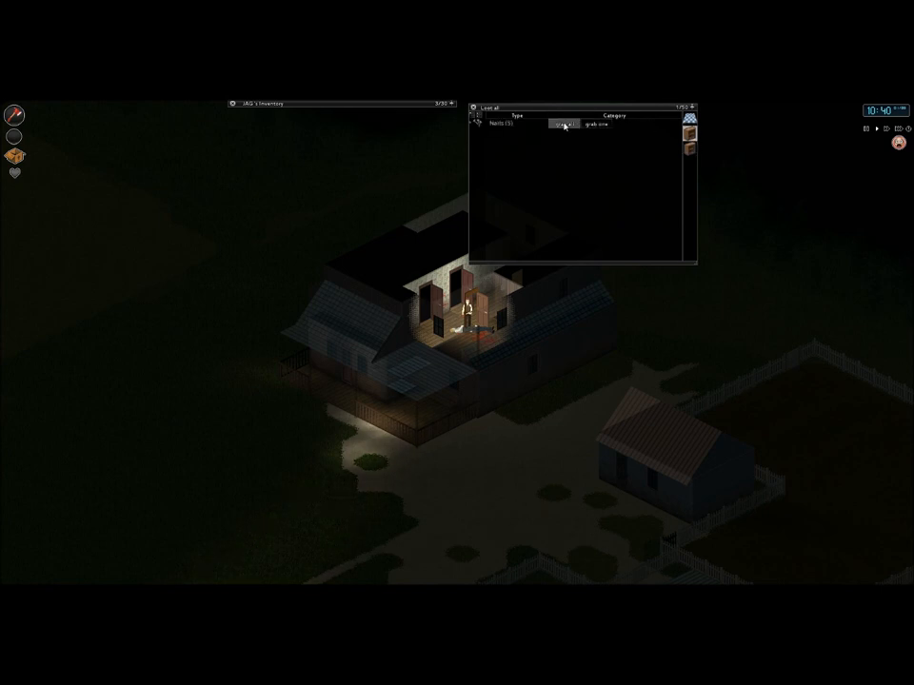
- Take the item from the farmhouse container and walk into the adjoining room
click(592, 124)
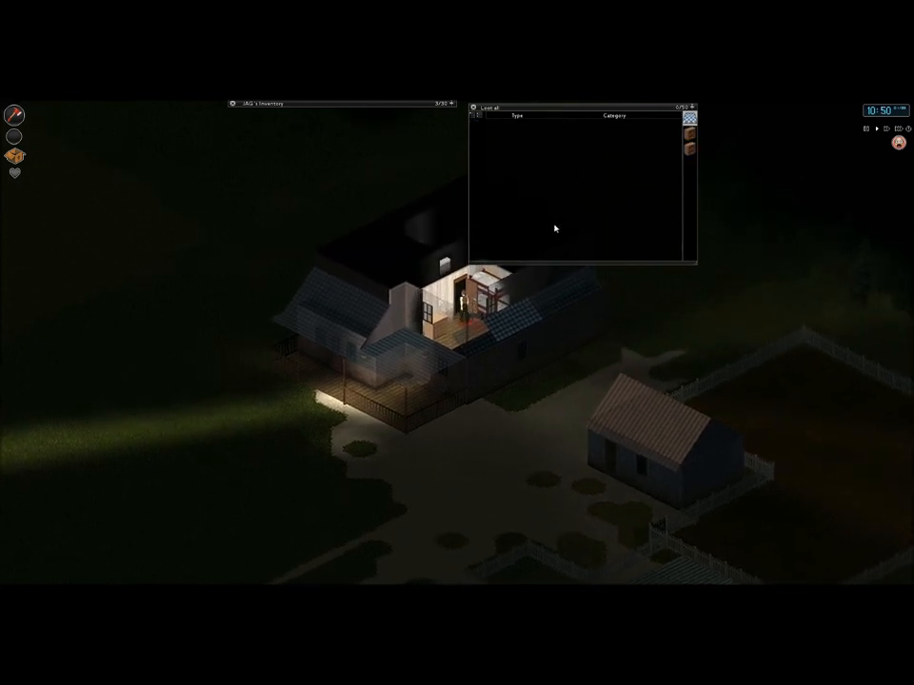
click(472, 106)
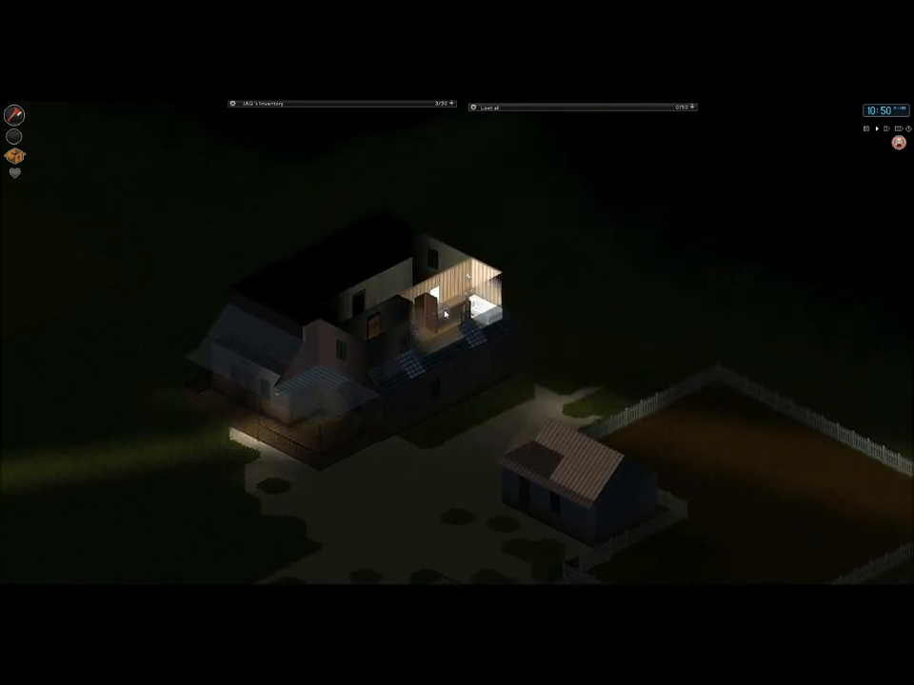
- Walk into the lit farmhouse room and grab the item from its container
right_click(445, 313)
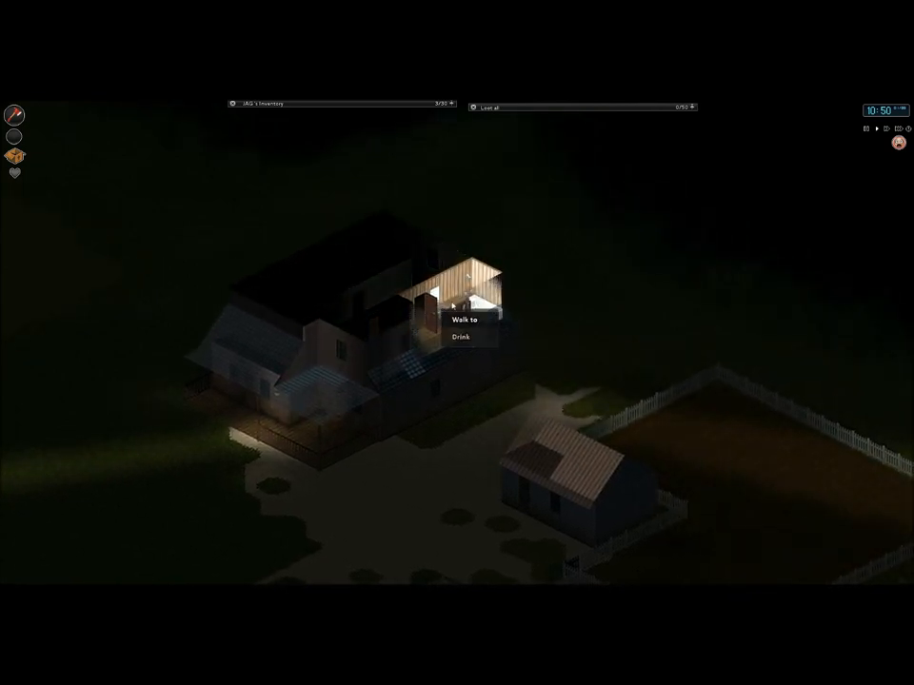
click(465, 320)
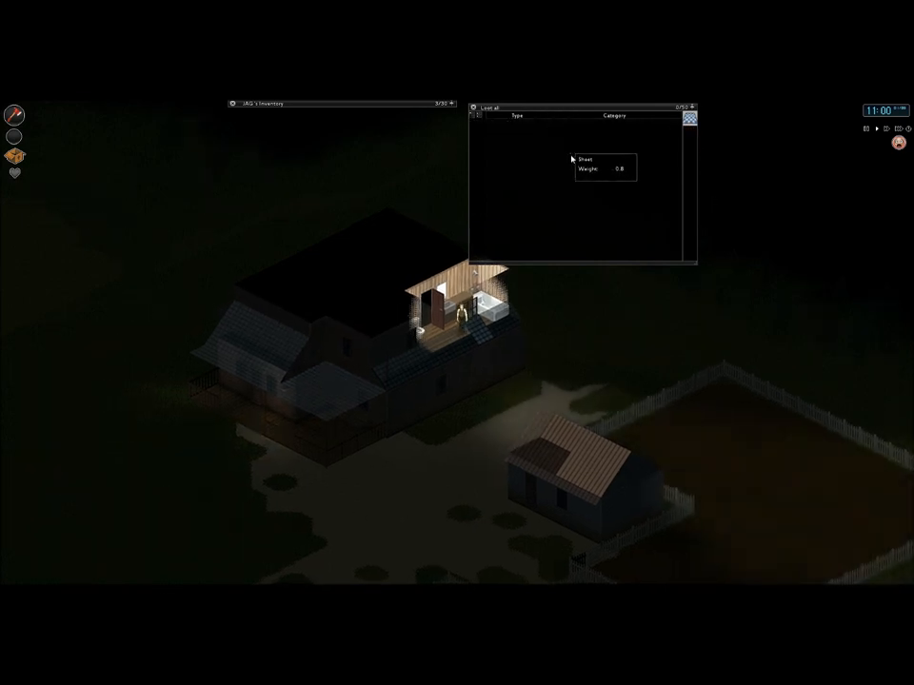
click(478, 107)
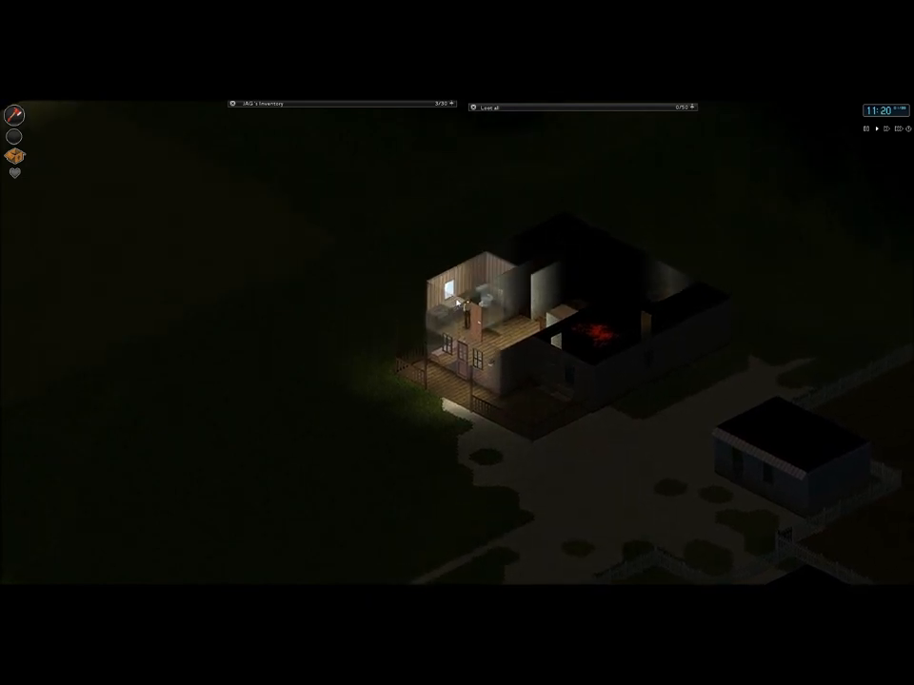
- Bring up the action menu for a spot inside the next farm building
right_click(472, 314)
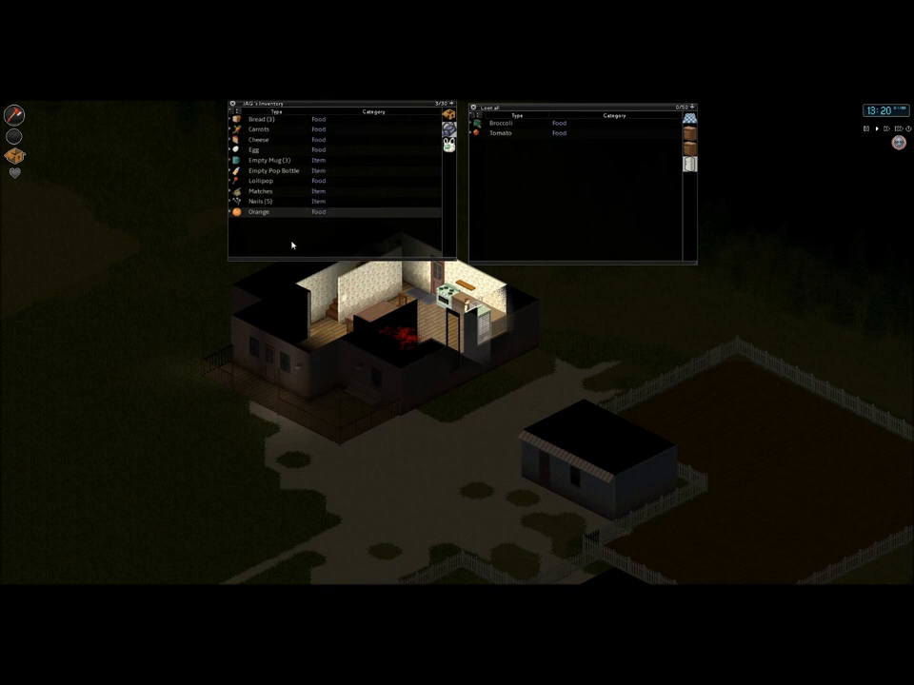
mouse_move(259, 212)
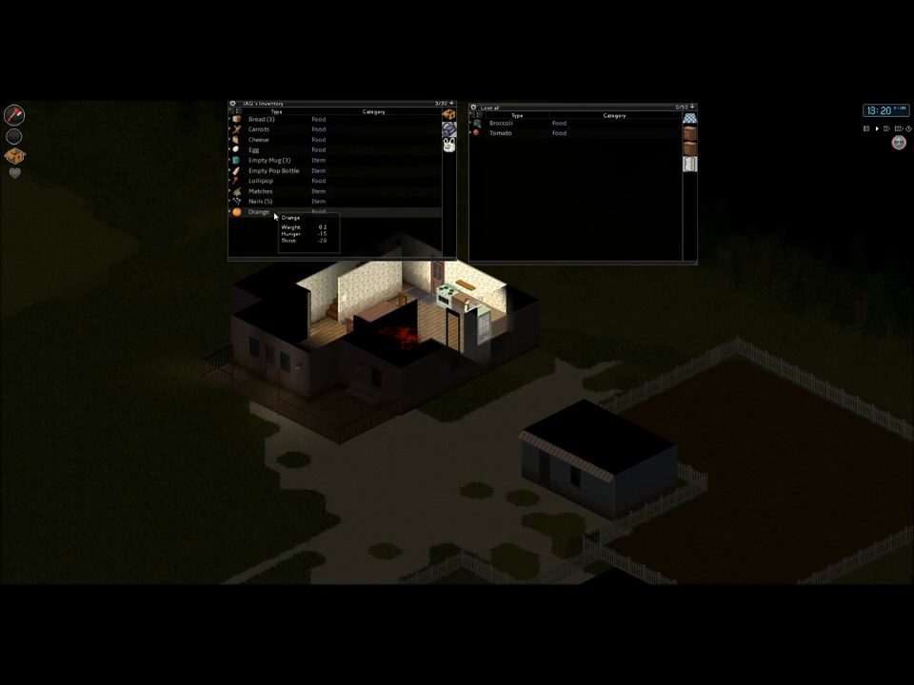
- Move the Orange between the inventory and the produce container
drag(258, 211, 514, 116)
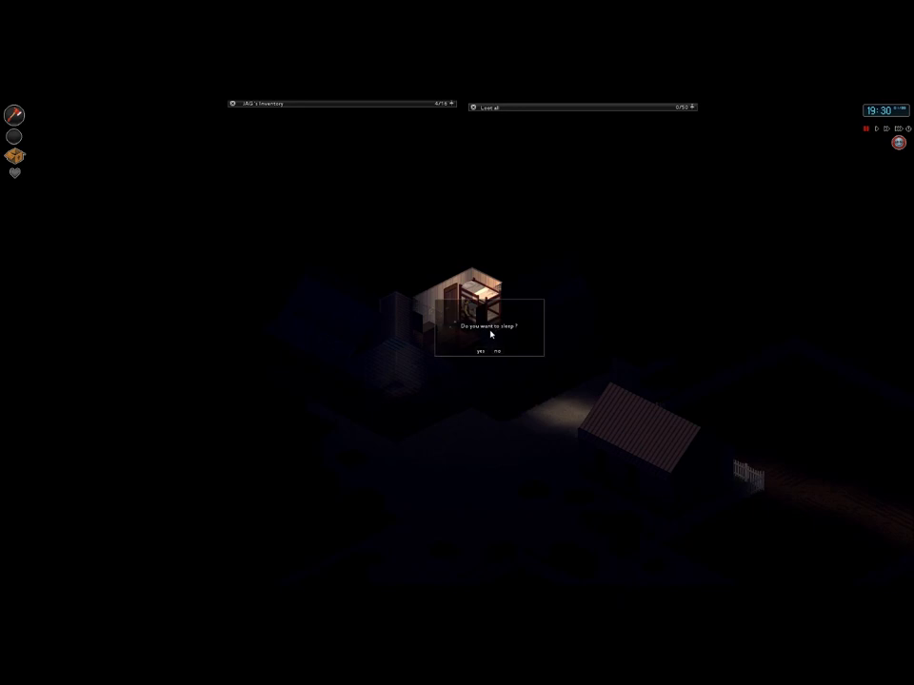
- Accept the yes-or-no prompt shown over the lit outhouse
click(480, 350)
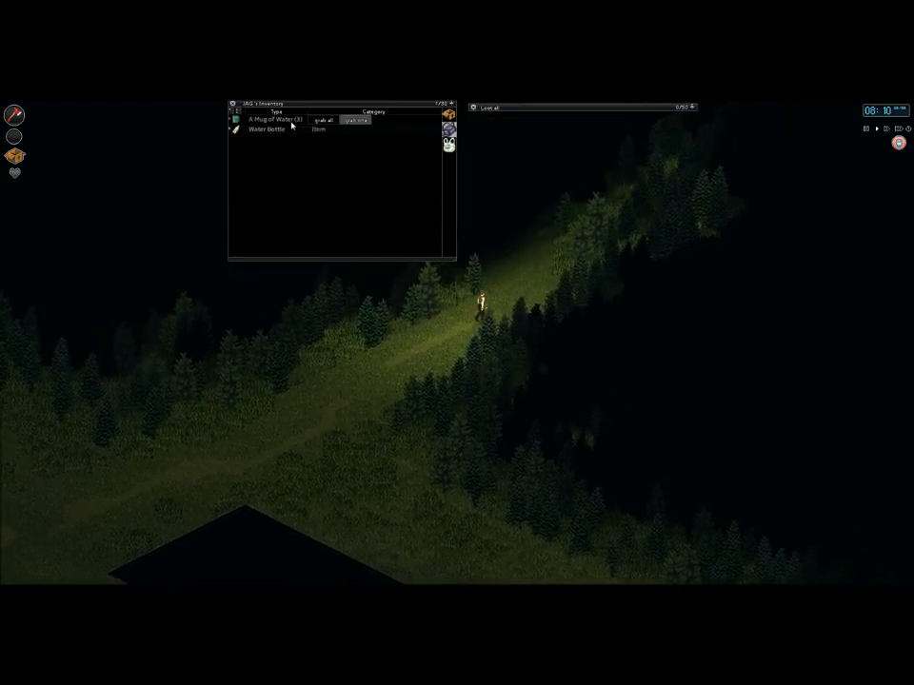
- Use context-menu options on the Mug of Water and Water Bottle, then reopen the mug's options
right_click(276, 118)
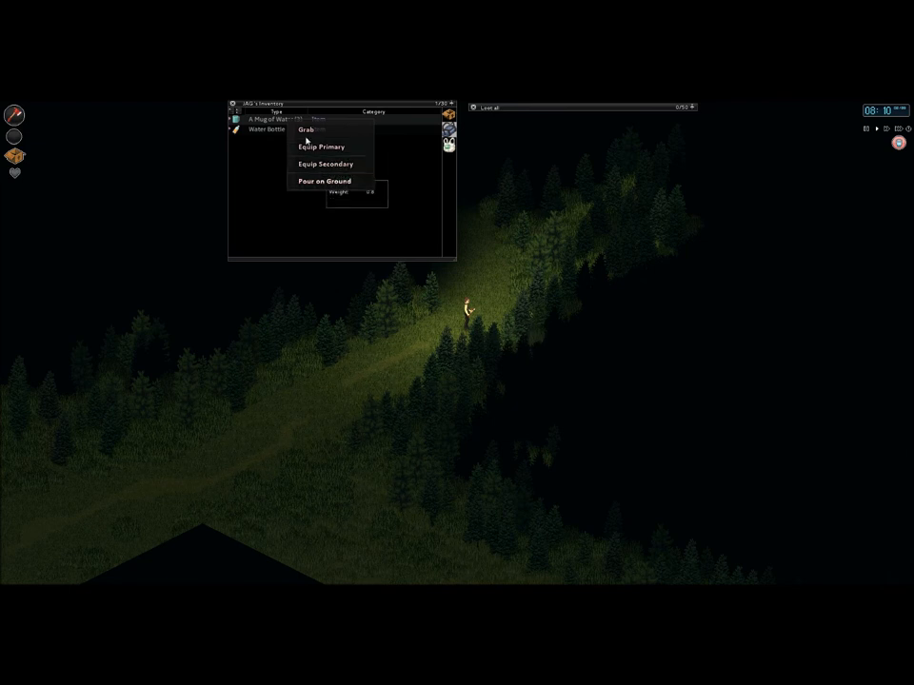
click(308, 129)
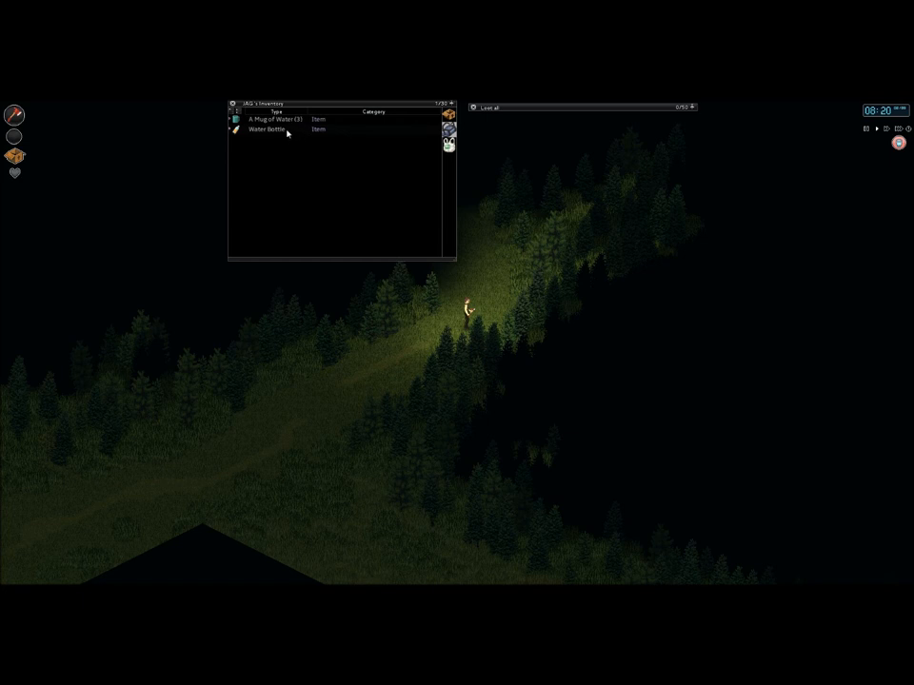
right_click(270, 129)
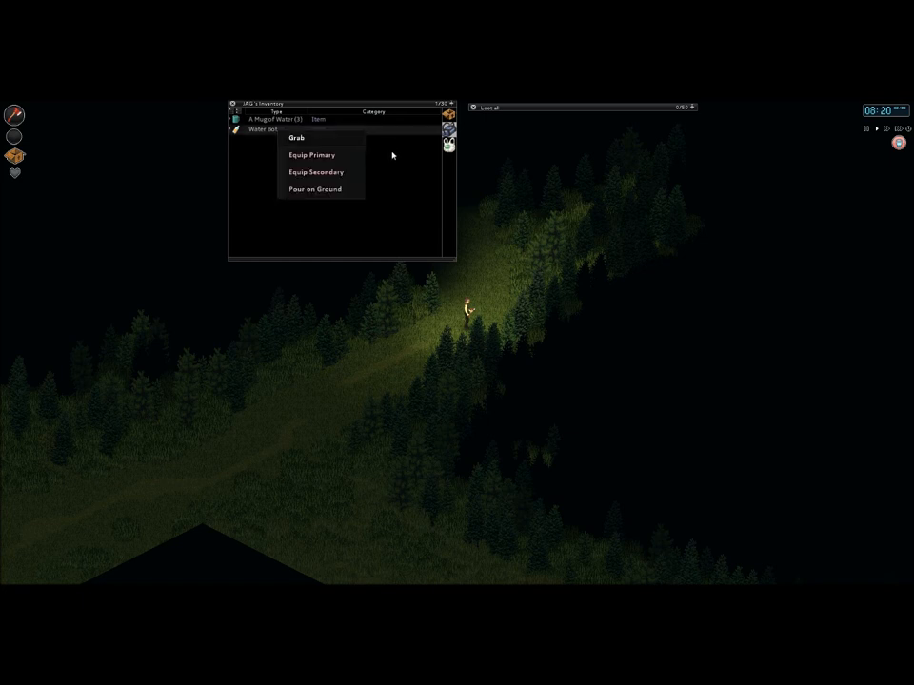
click(297, 137)
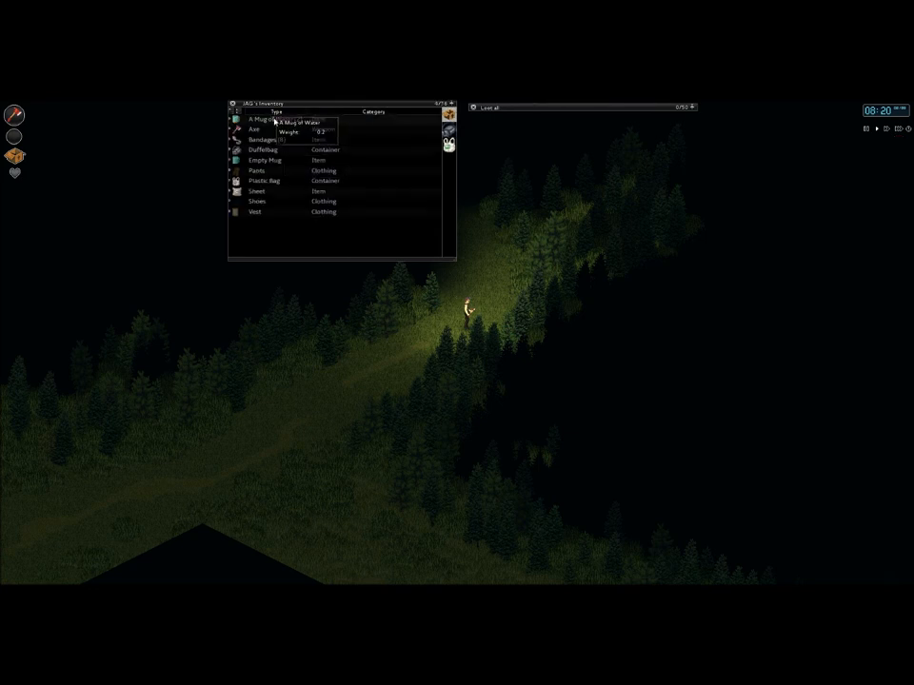
right_click(259, 118)
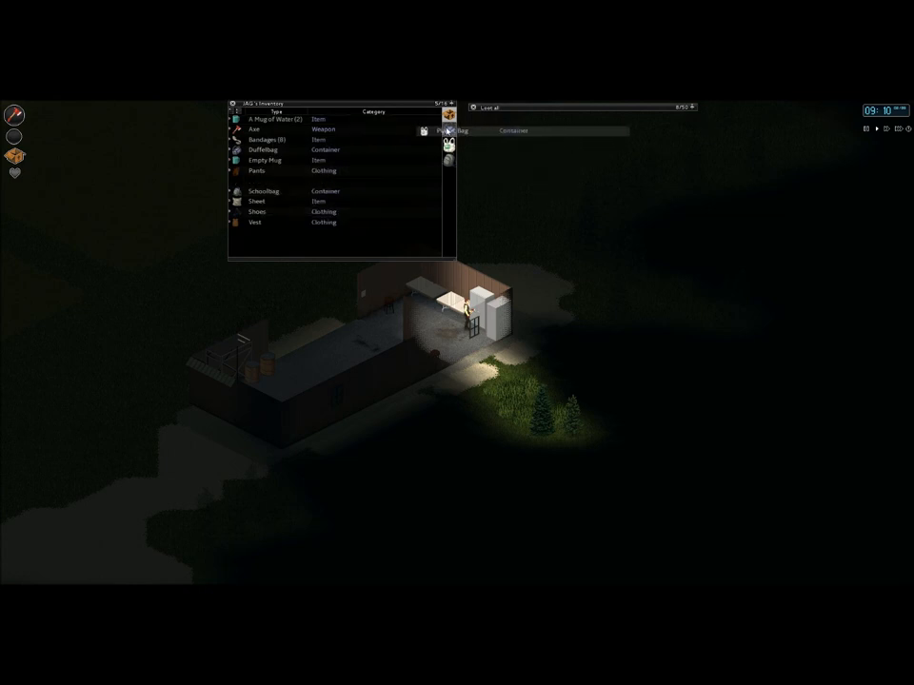
- List the farm building container's contents and transfer a looted item into the inventory
click(463, 130)
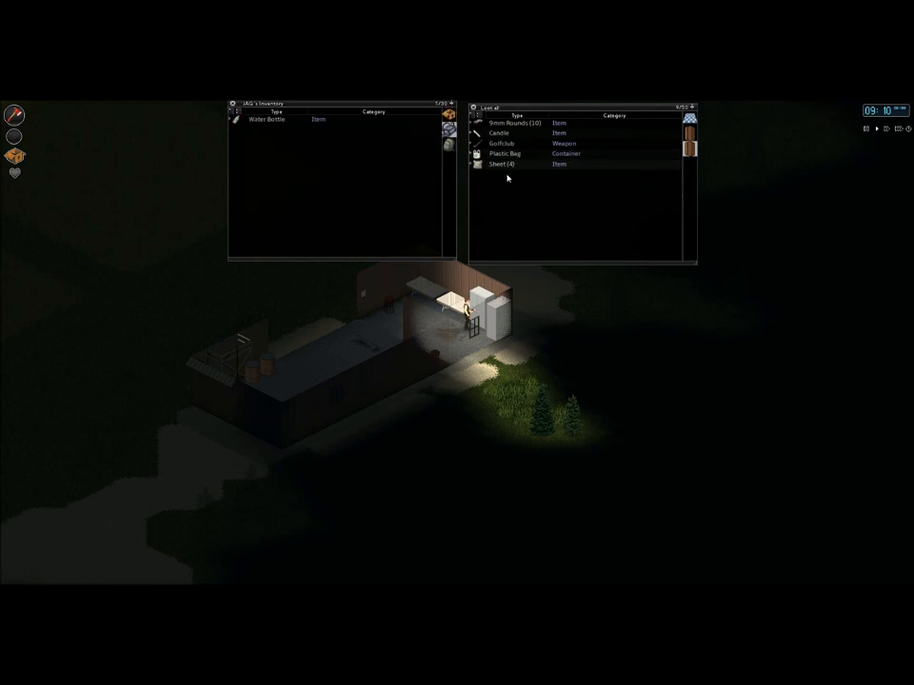
drag(504, 164, 346, 118)
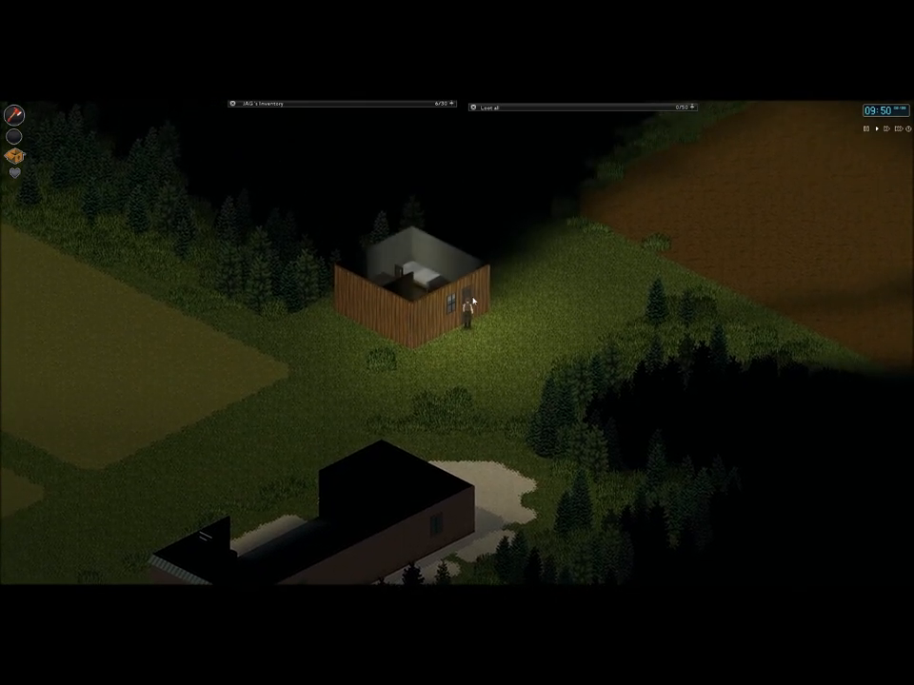
- Climb in through the outhouse window using its Climb through action
right_click(457, 296)
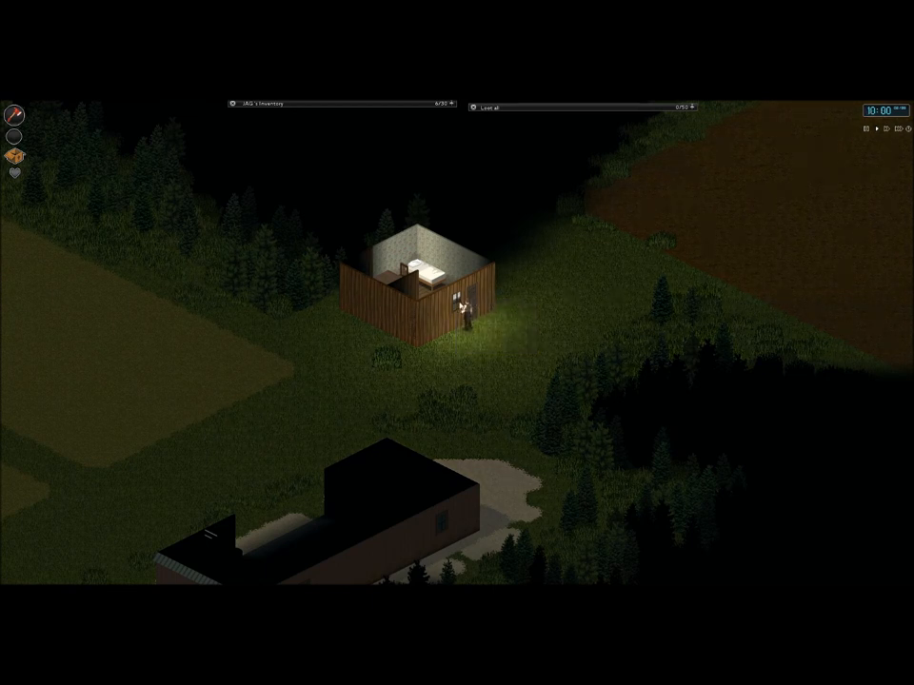
right_click(466, 307)
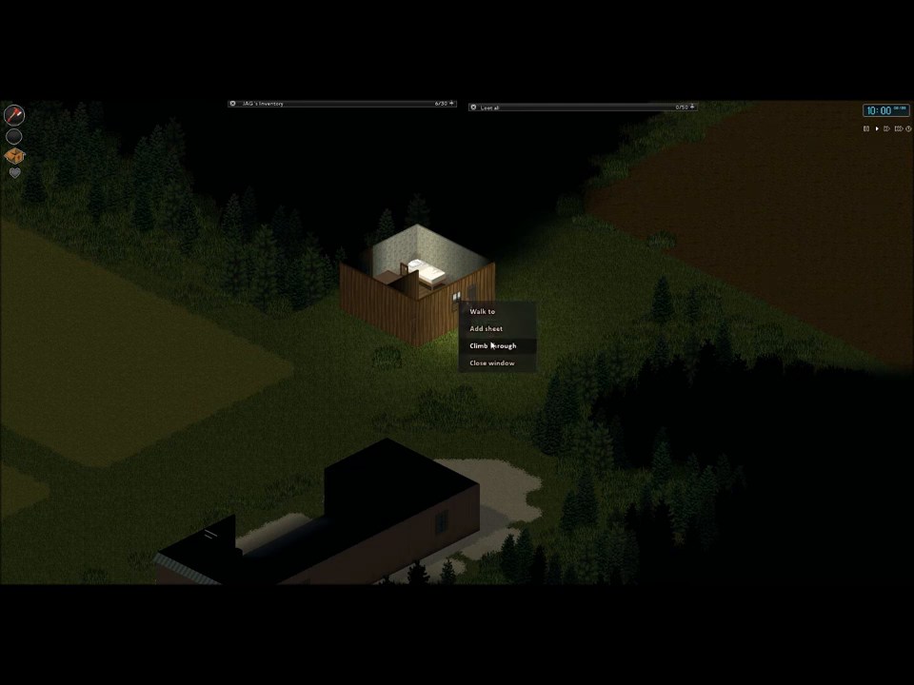
click(493, 345)
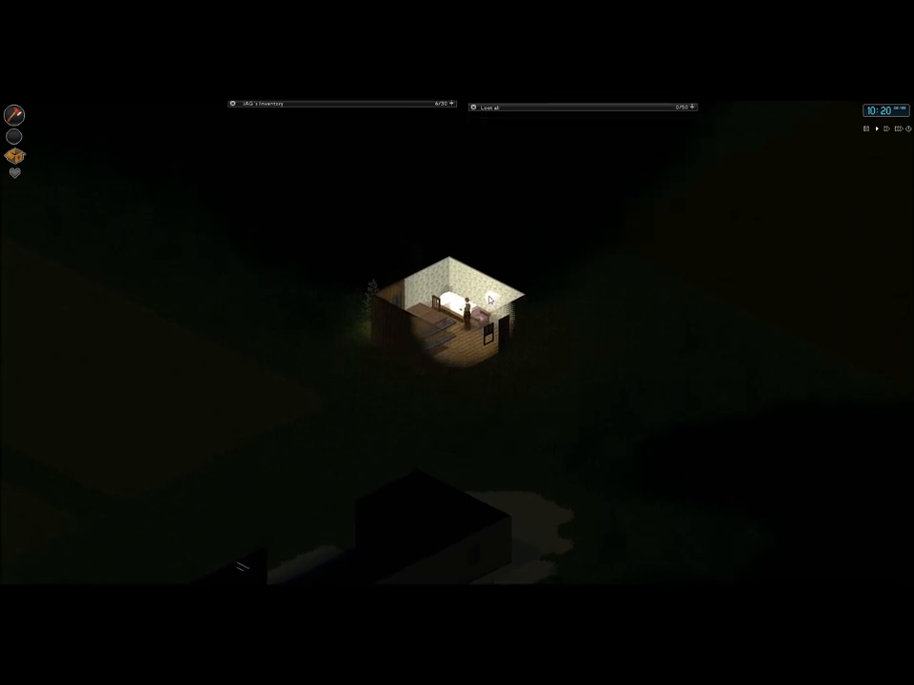
- Choose a context-menu action on a spot inside the outhouse to reveal the container
right_click(491, 301)
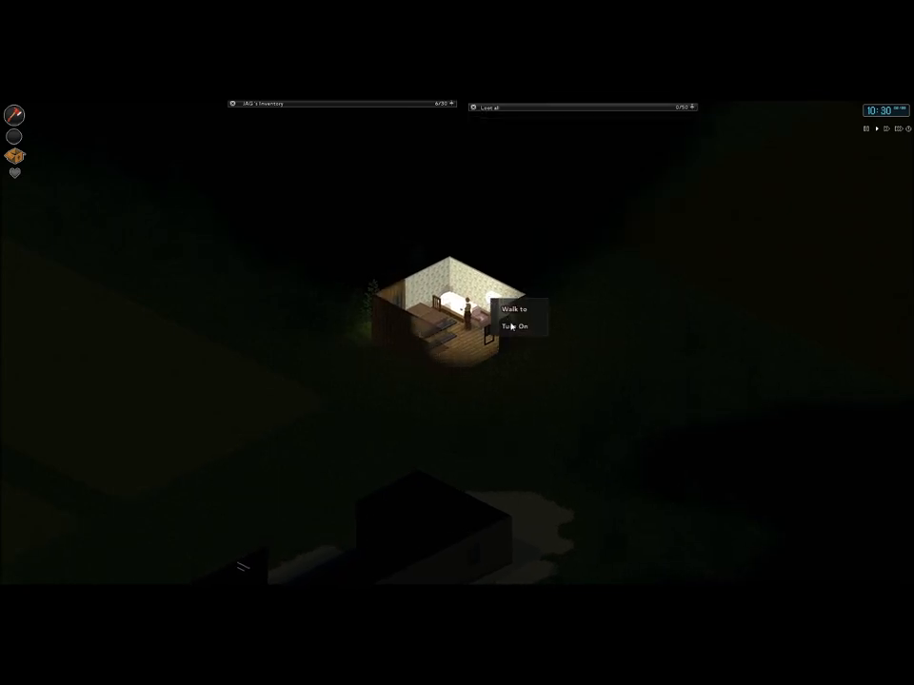
click(514, 325)
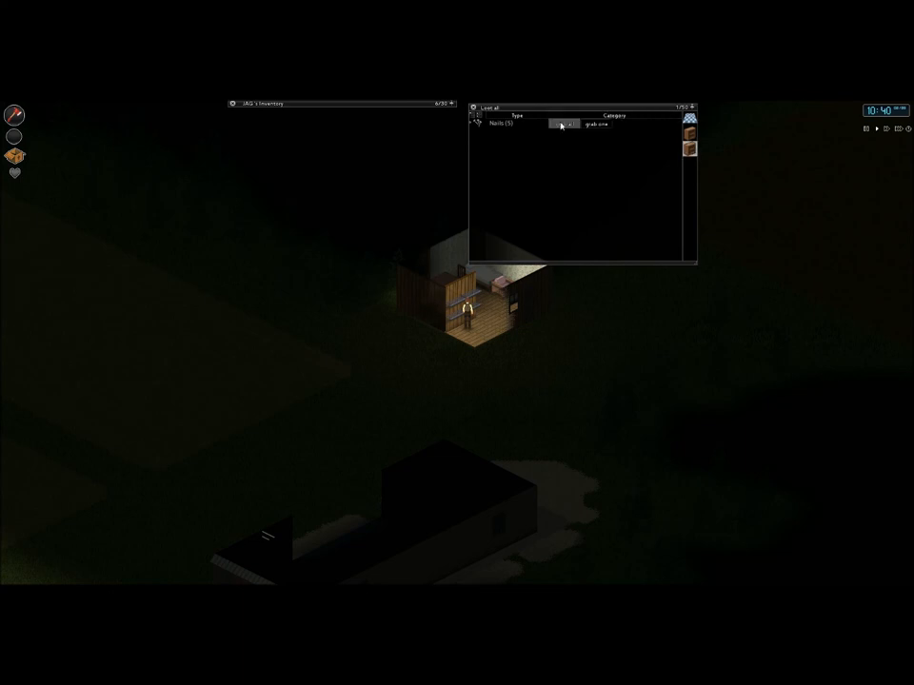
click(586, 125)
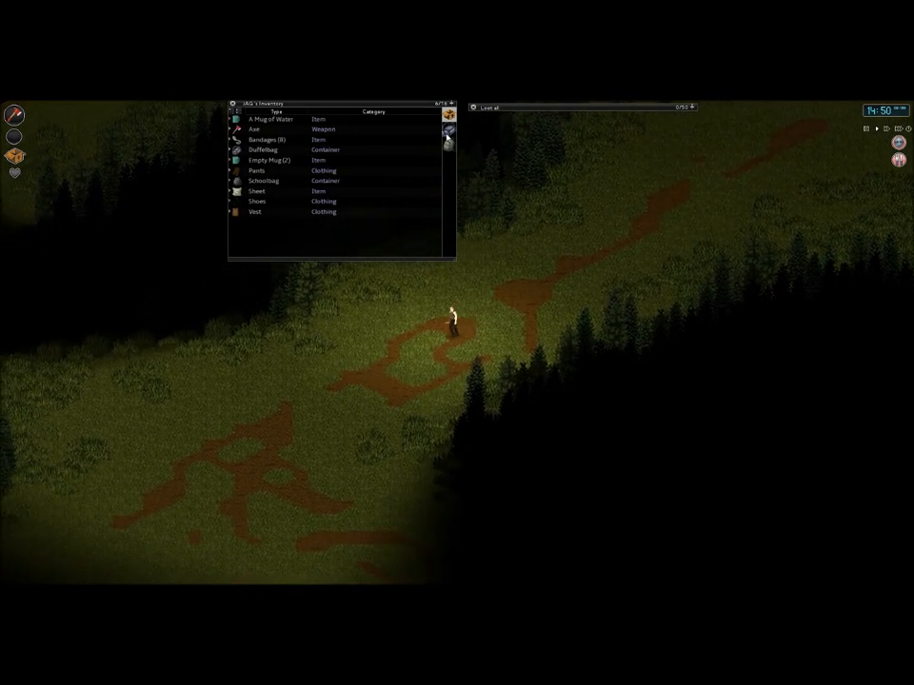
mouse_move(276, 118)
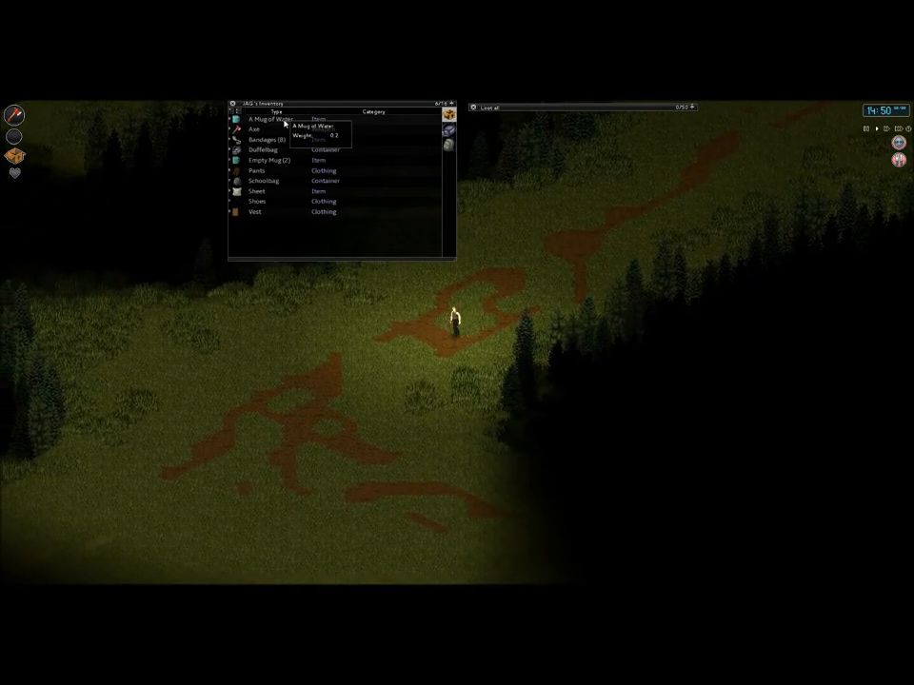